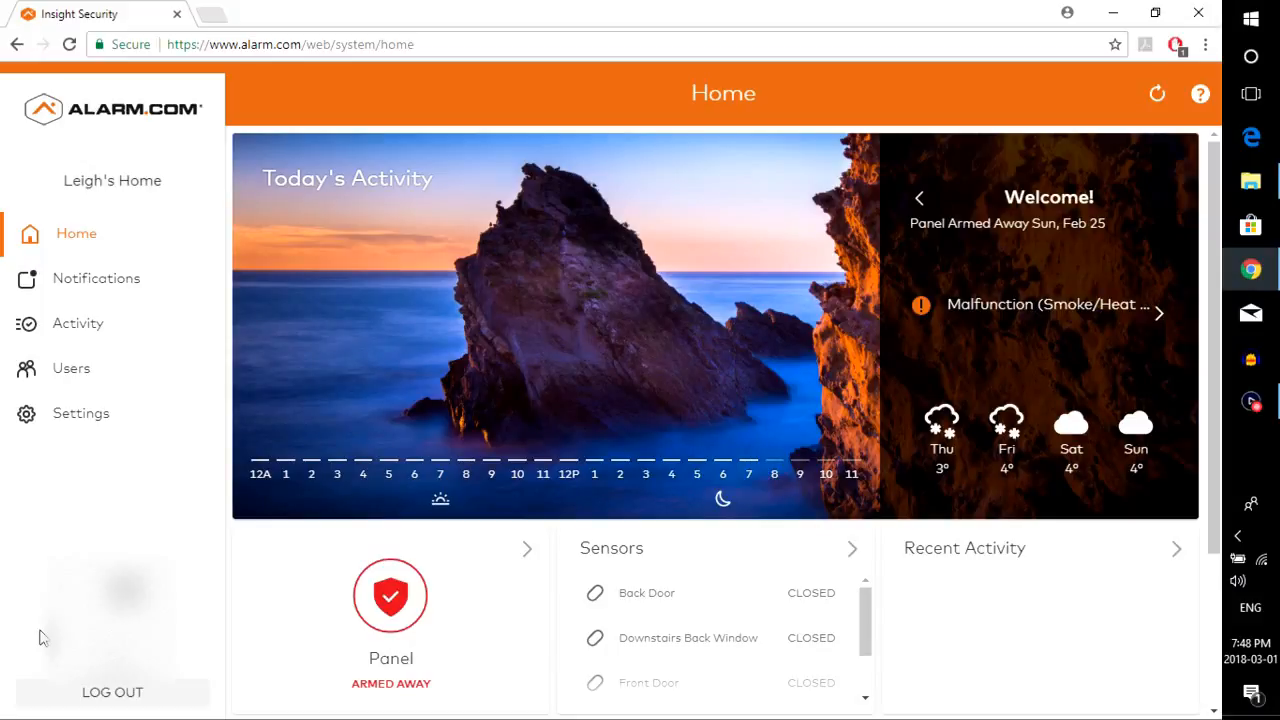
pyautogui.moveTo(690, 95)
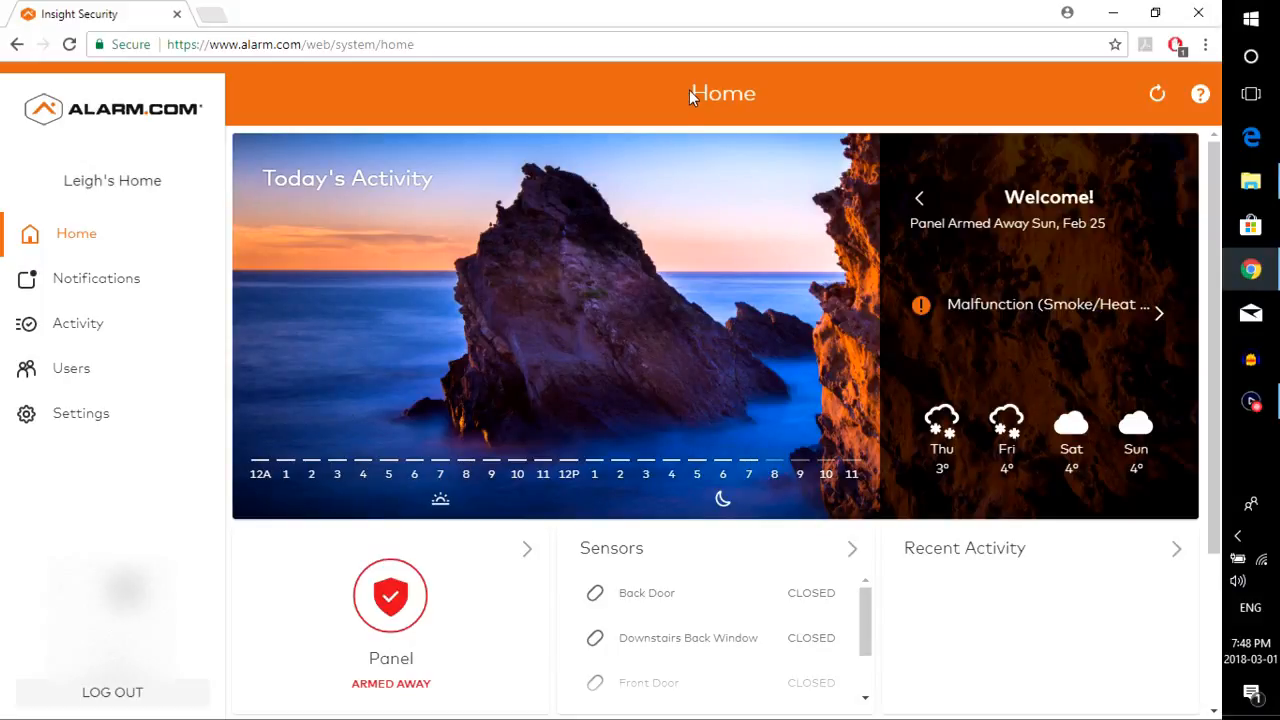
pyautogui.moveTo(735, 330)
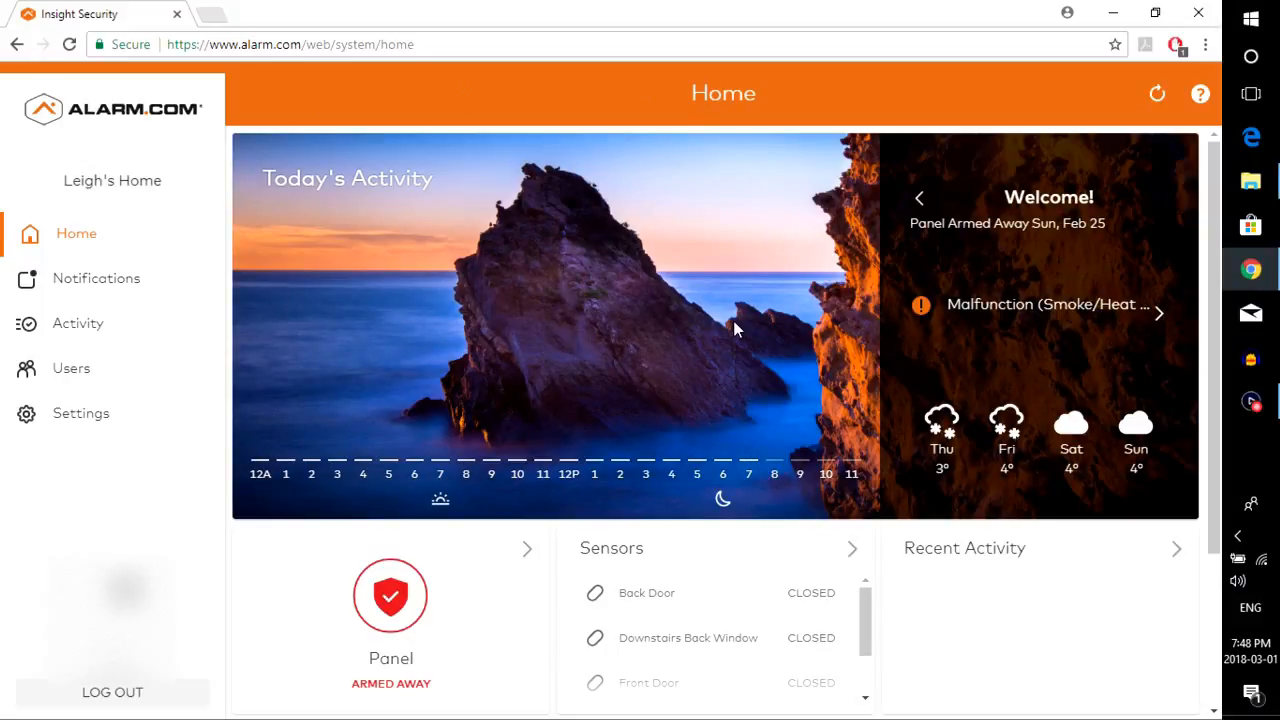
pyautogui.moveTo(443, 630)
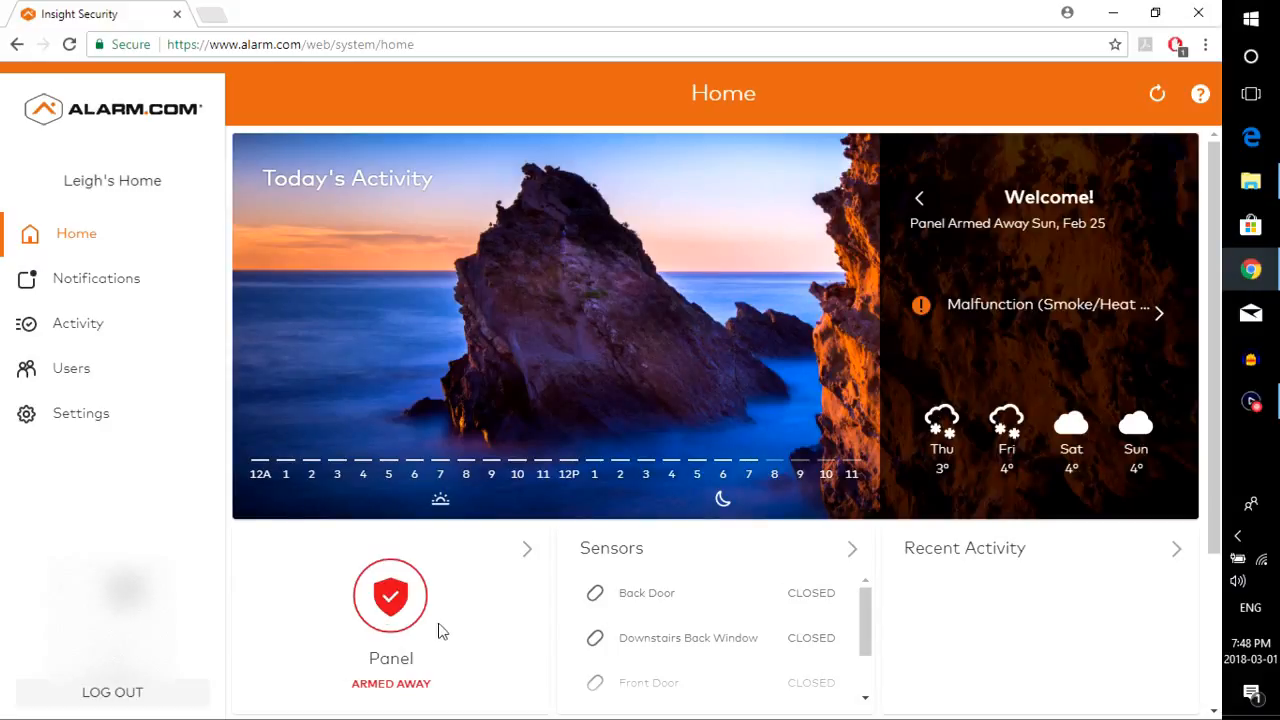
pyautogui.moveTo(233, 153)
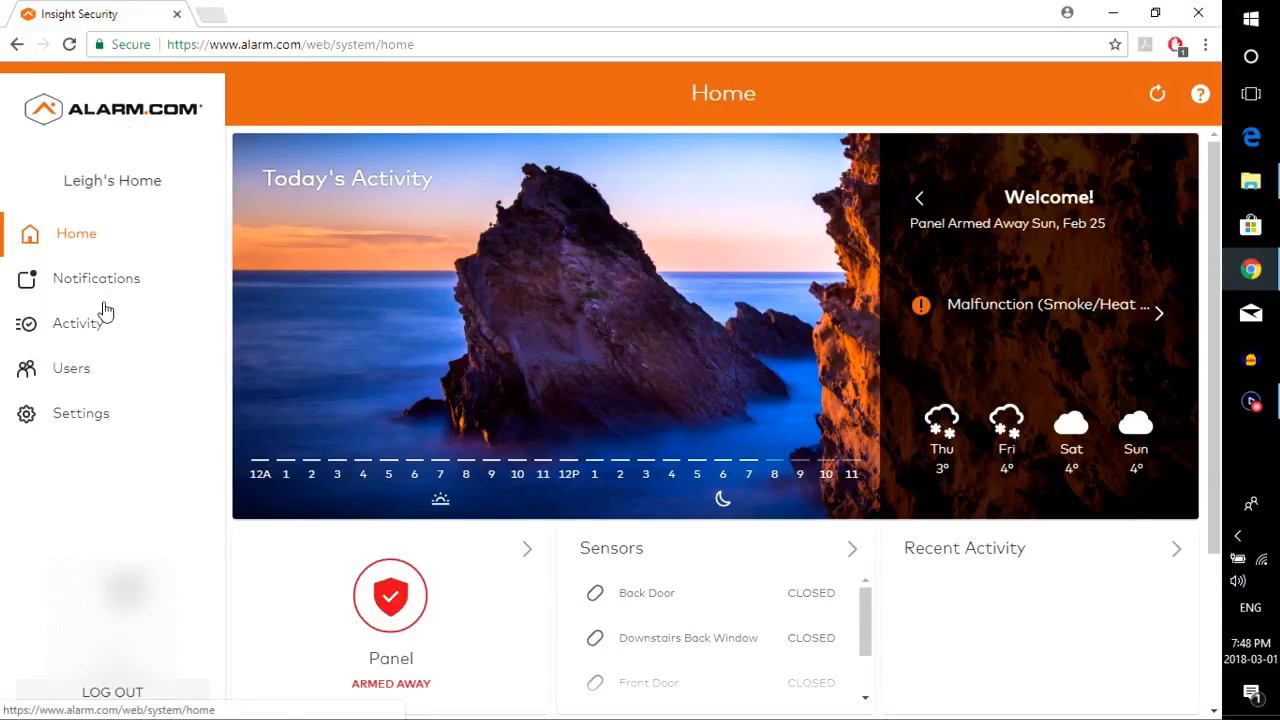
pyautogui.moveTo(92, 372)
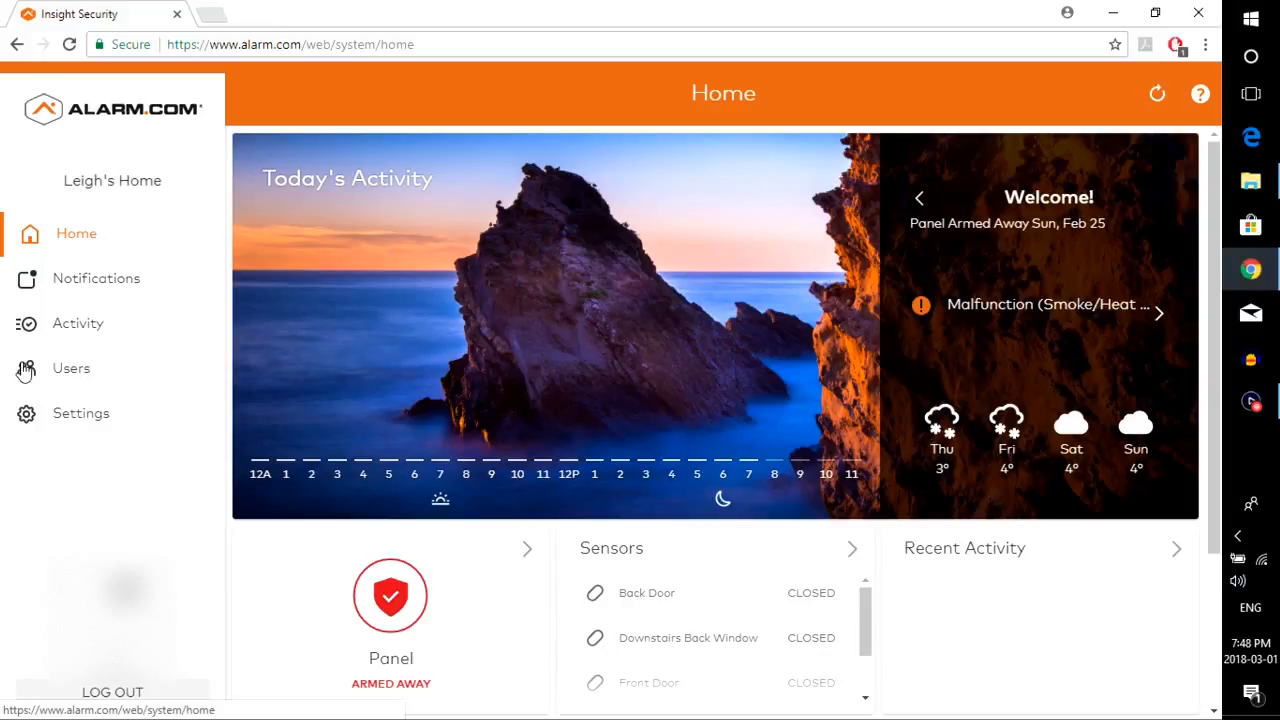
pyautogui.moveTo(55, 378)
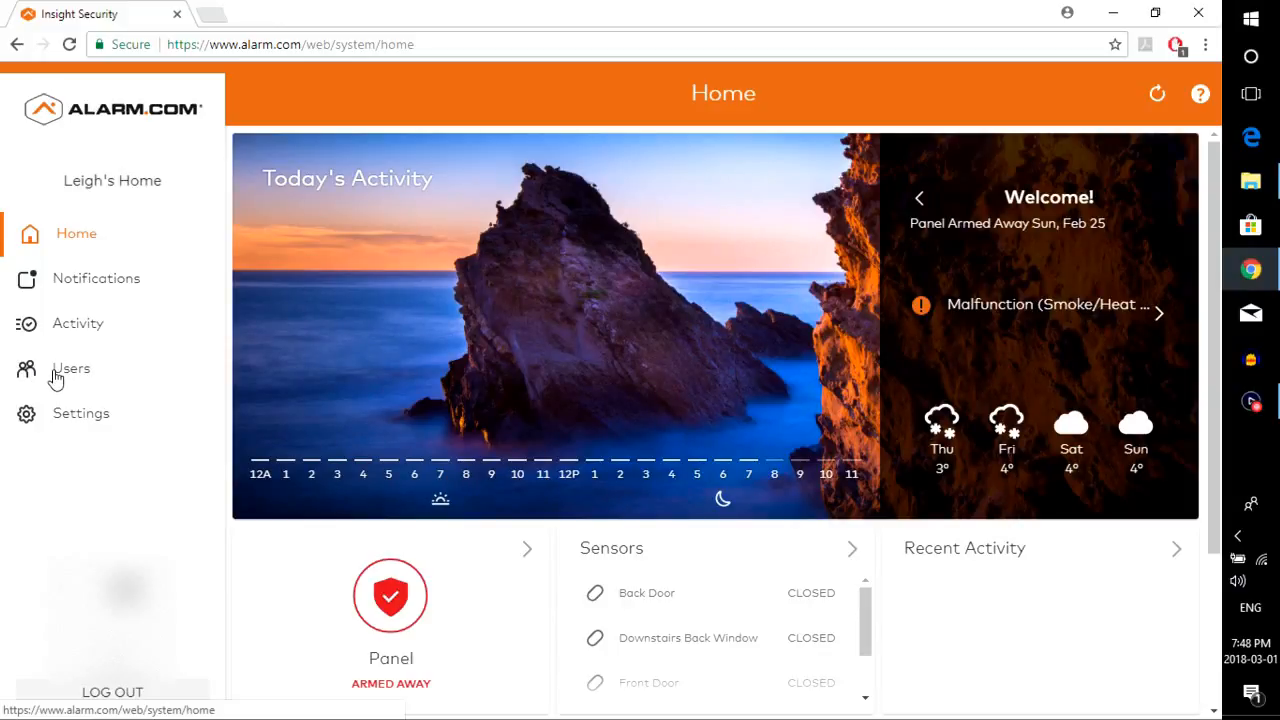
# - Open the Users page from the left sidebar
pyautogui.click(71, 368)
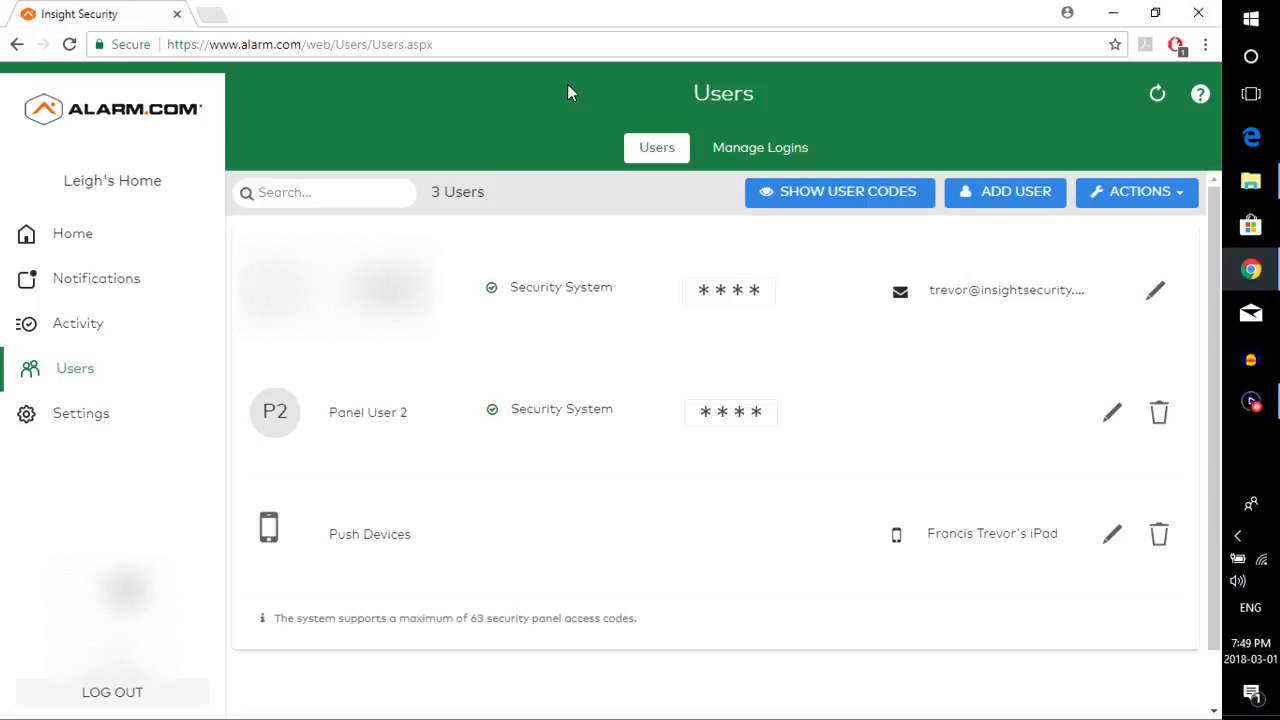
pyautogui.moveTo(632, 95)
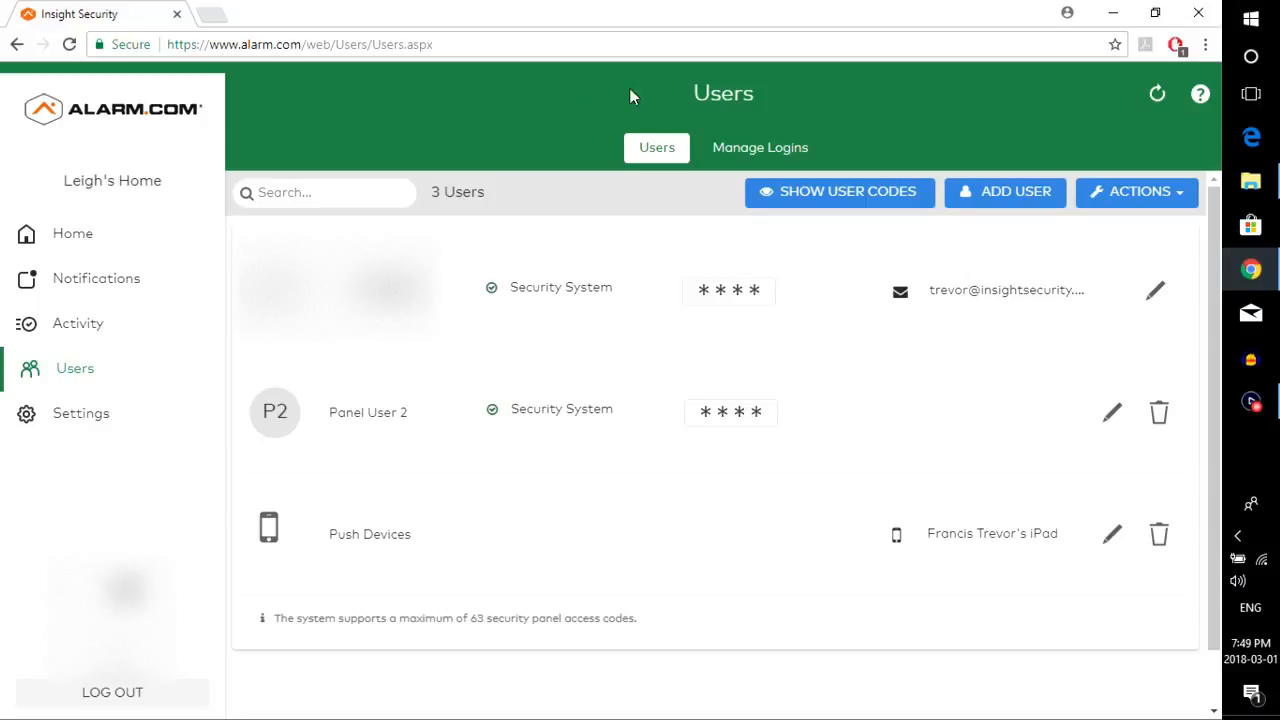
pyautogui.moveTo(755, 111)
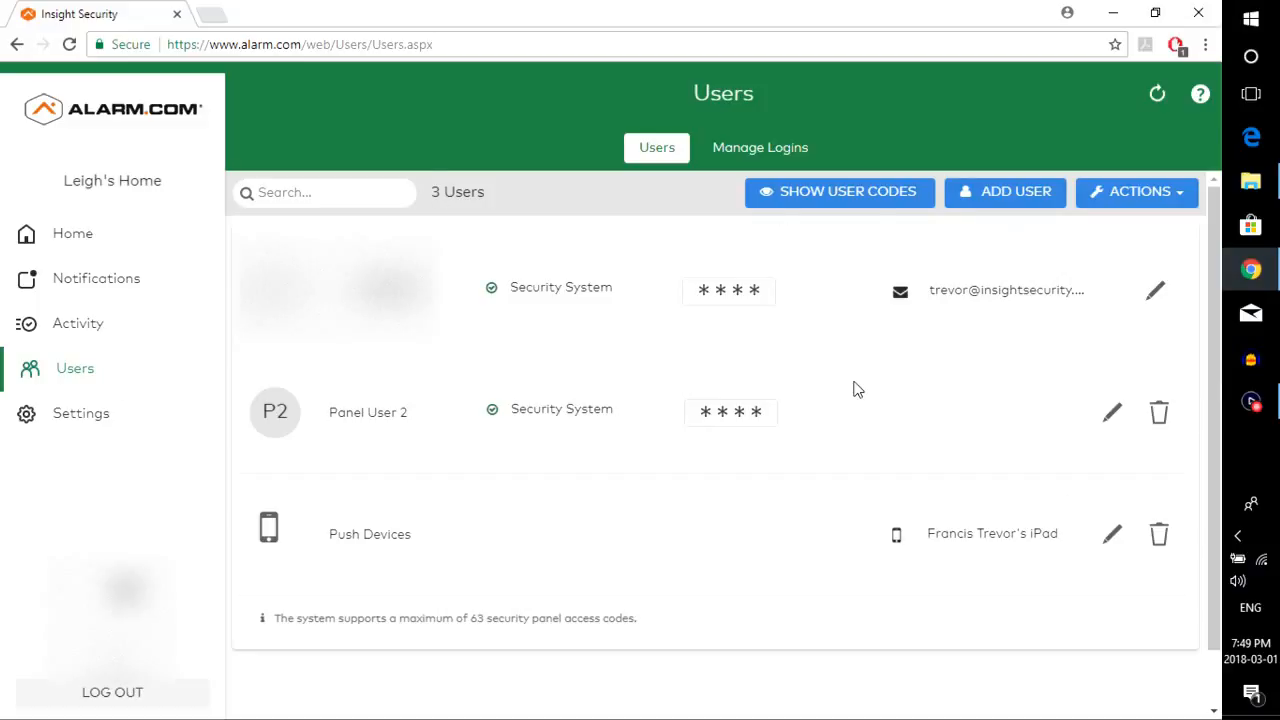
pyautogui.moveTo(760, 147)
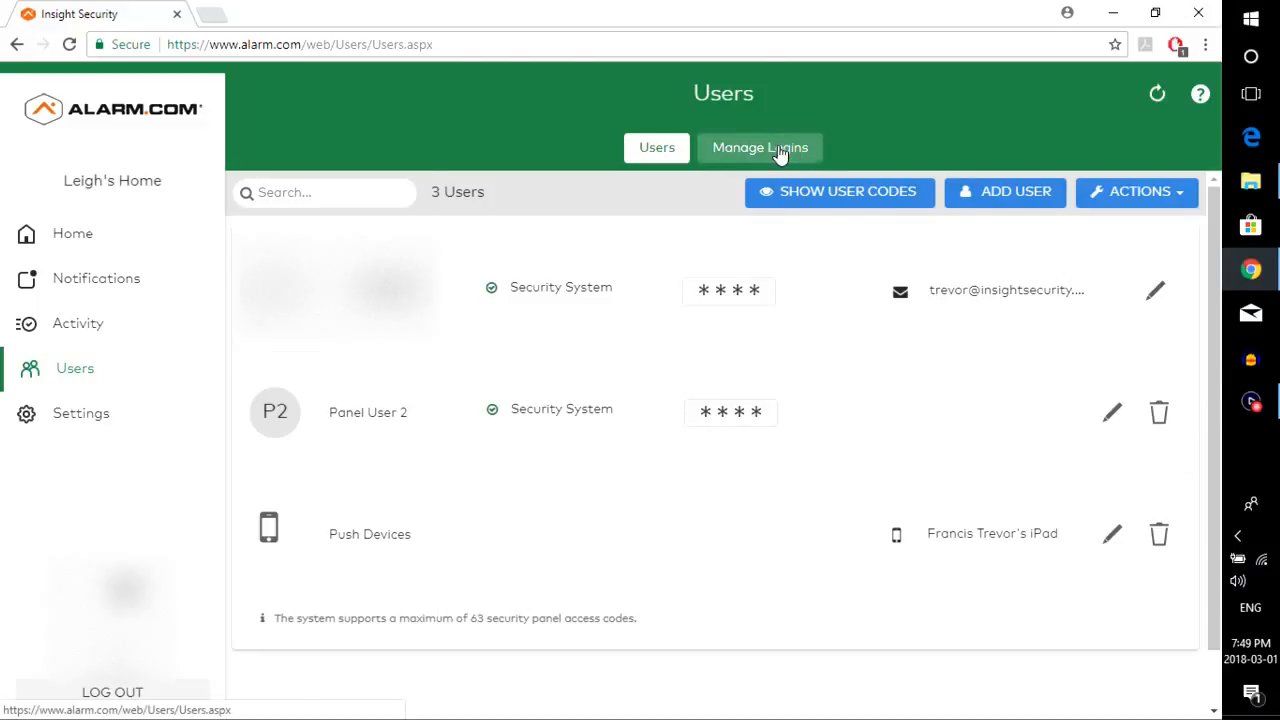
# - Switch to the Manage Logins tab to see the existing additional login
pyautogui.click(759, 147)
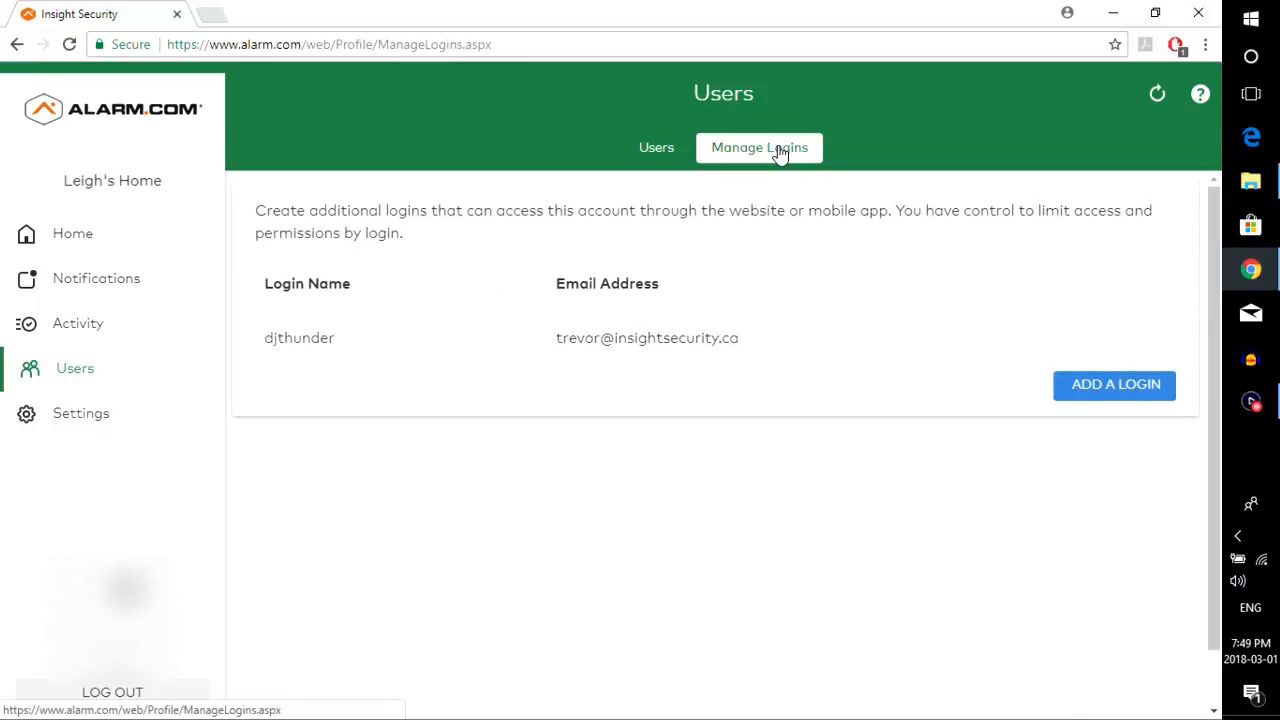
pyautogui.moveTo(627, 280)
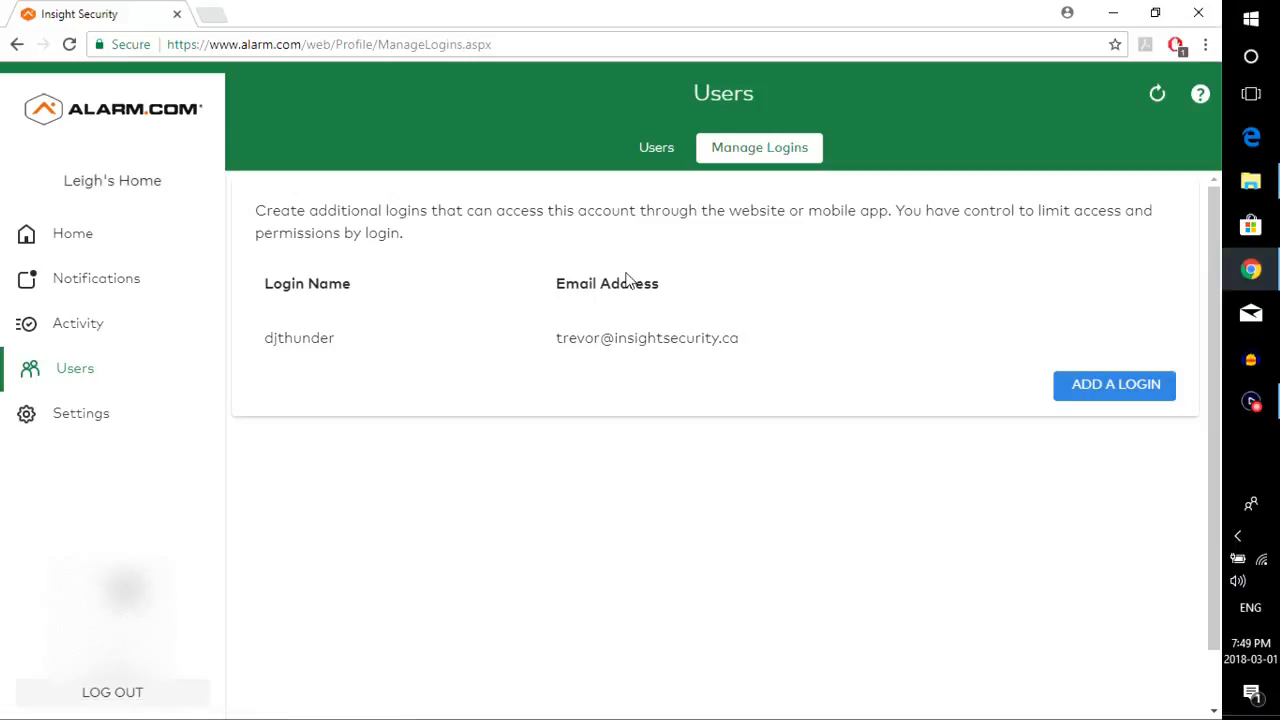
pyautogui.moveTo(624, 277)
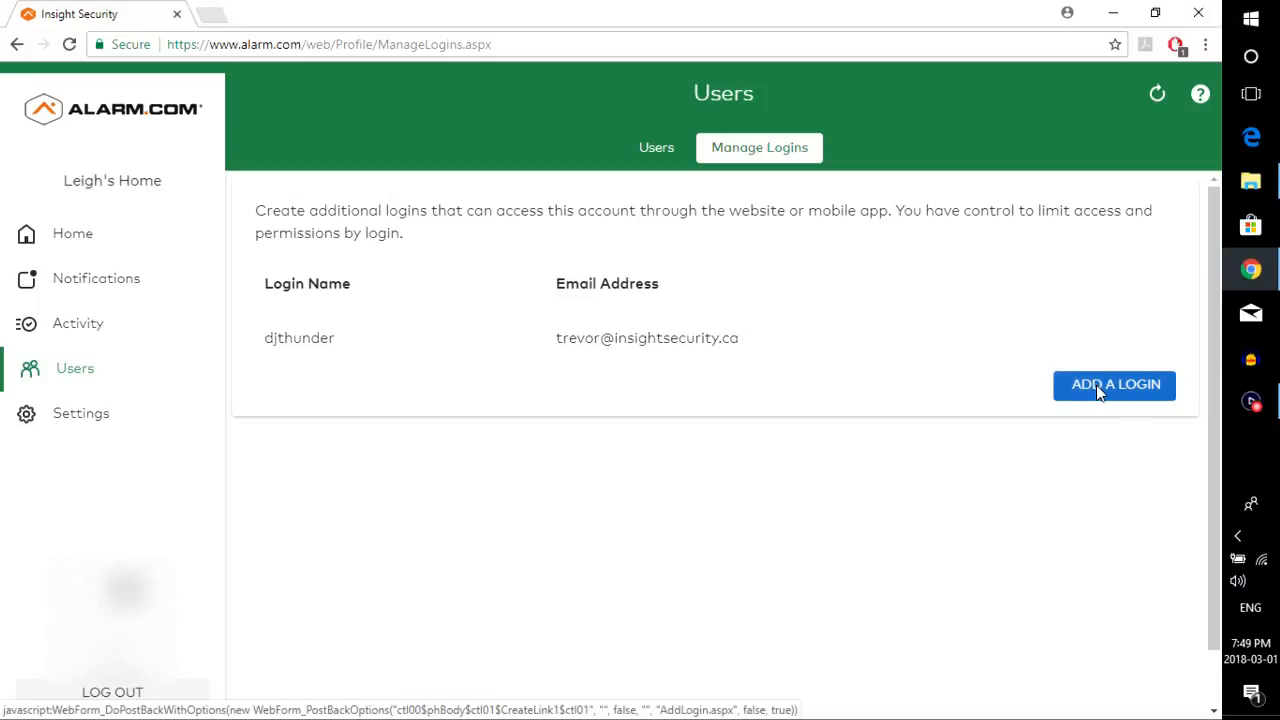
pyautogui.click(1114, 384)
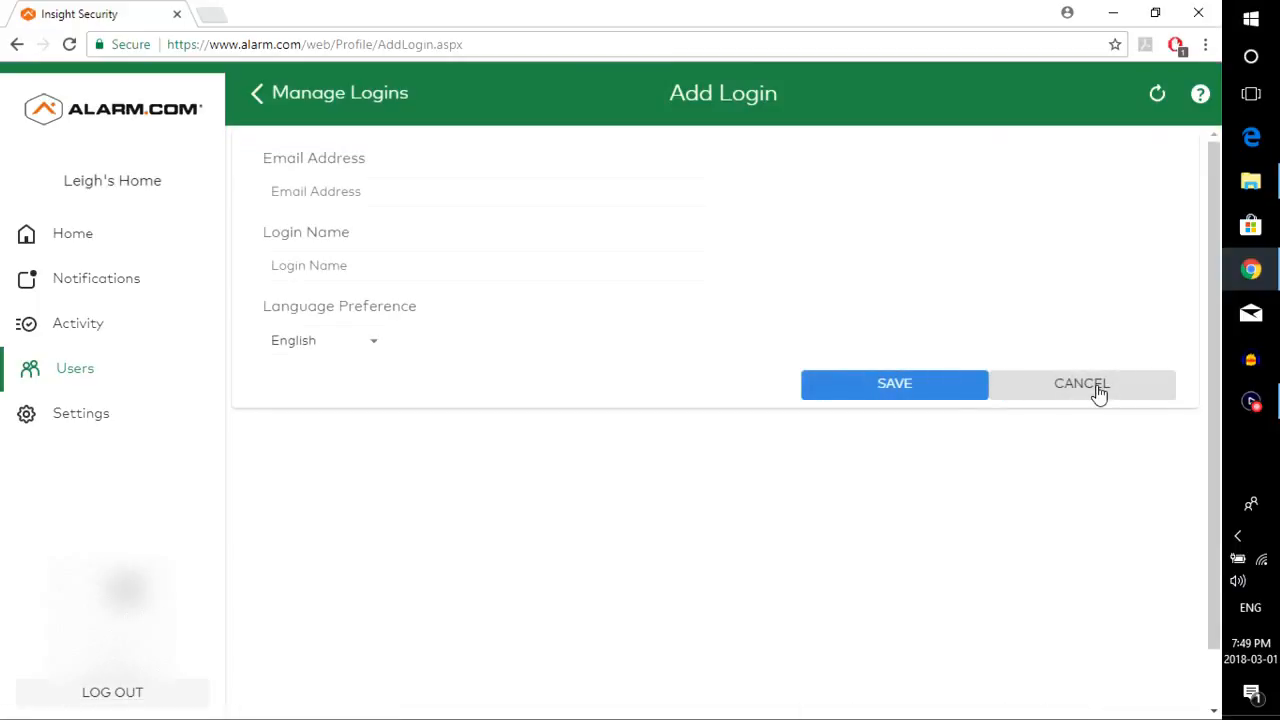
pyautogui.moveTo(498, 195)
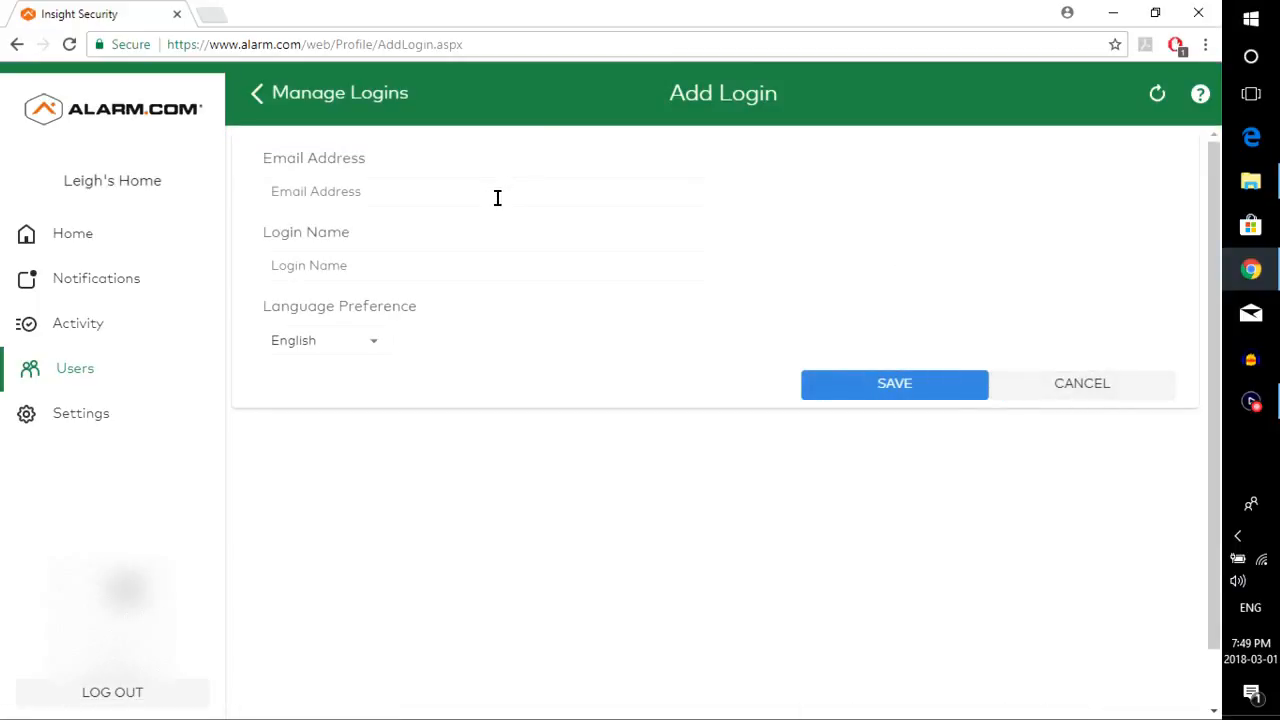
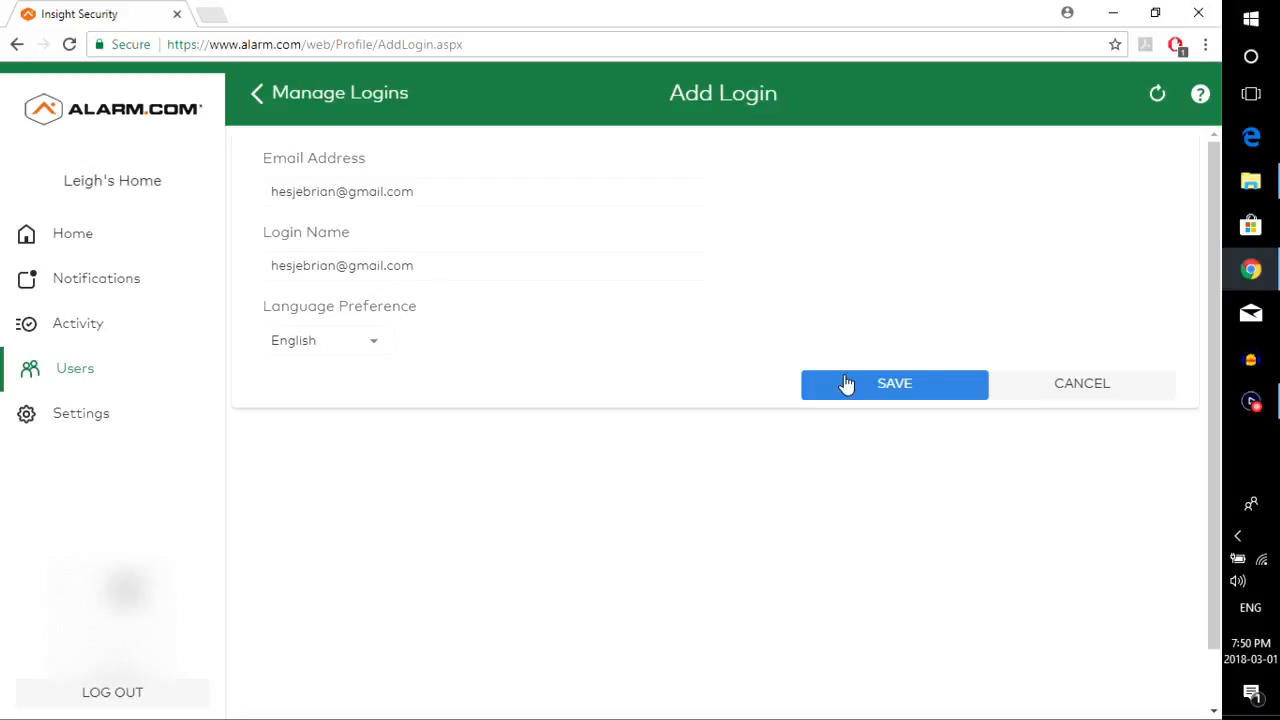
# - Save the new login and dismiss the 'New Login Created' banner
pyautogui.click(893, 383)
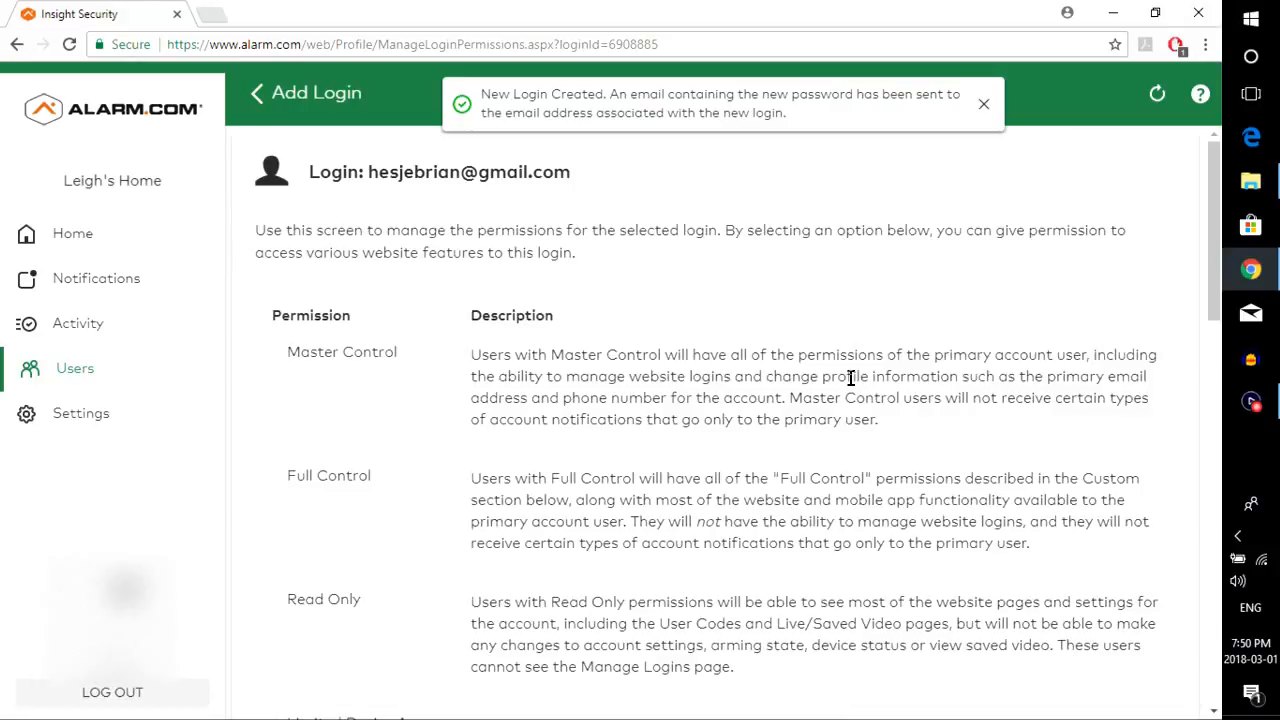
pyautogui.click(983, 103)
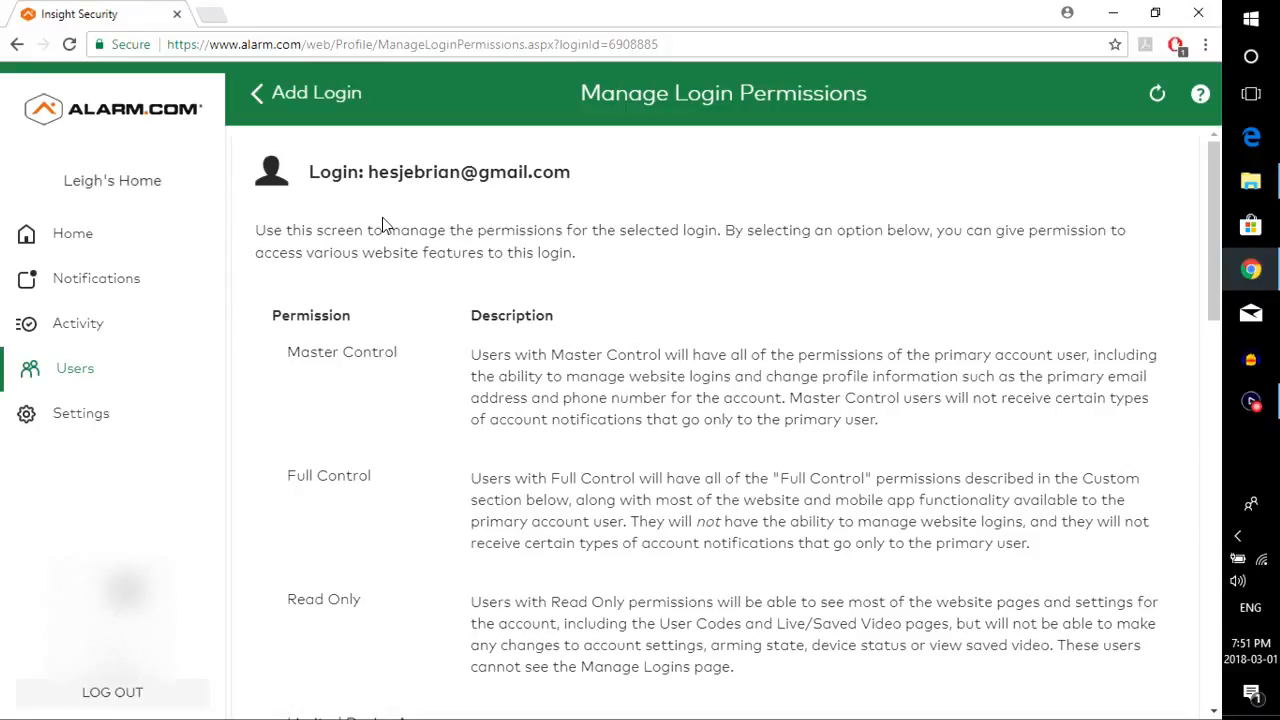
pyautogui.scroll(-3)
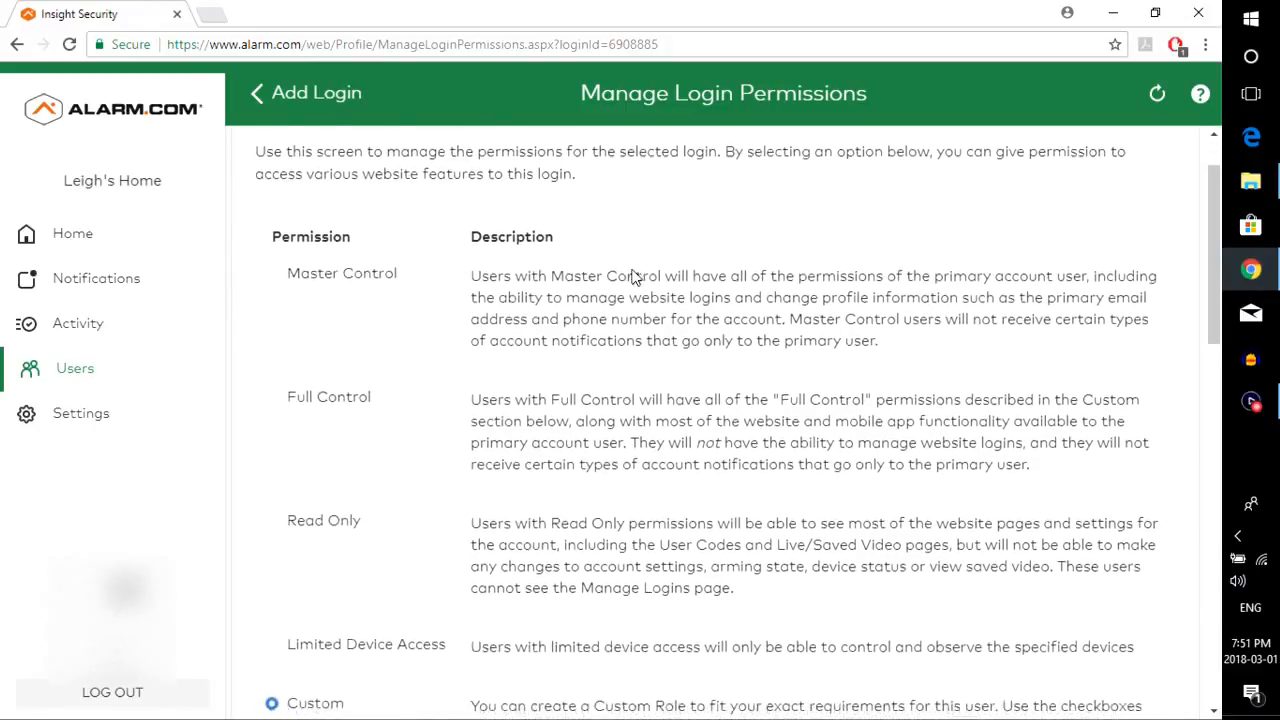
pyautogui.scroll(-3)
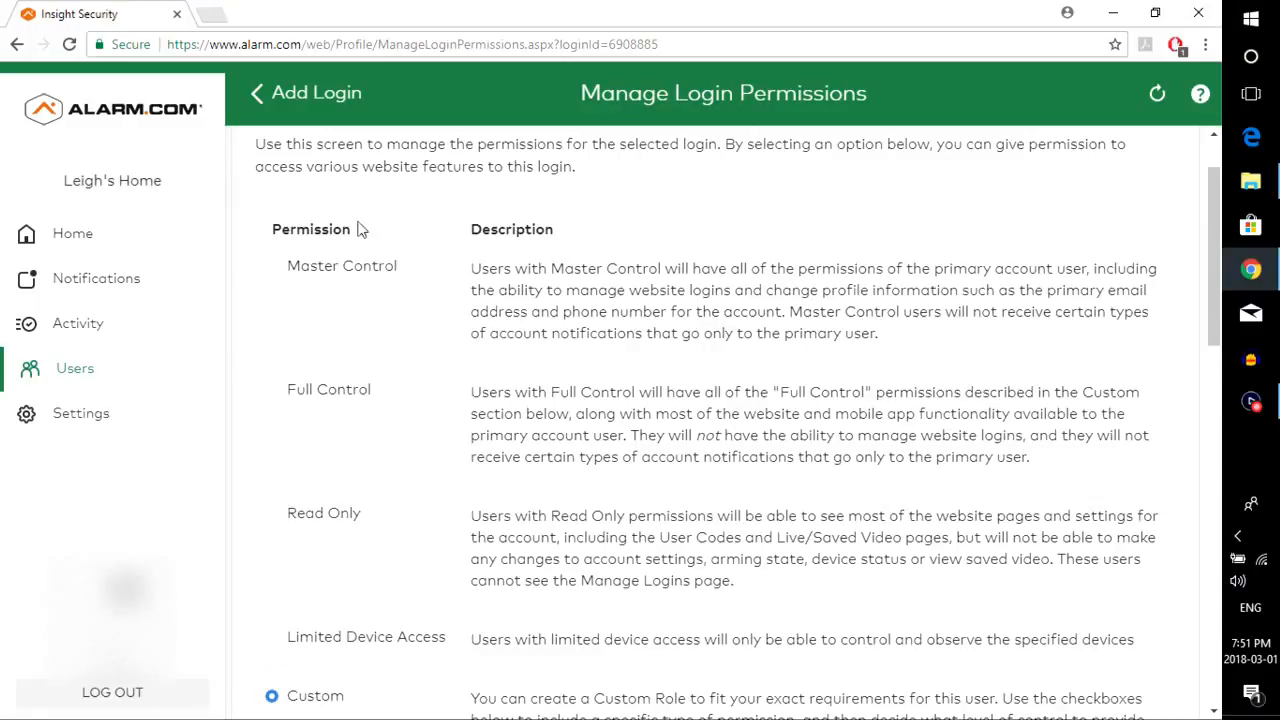
pyautogui.moveTo(489, 228)
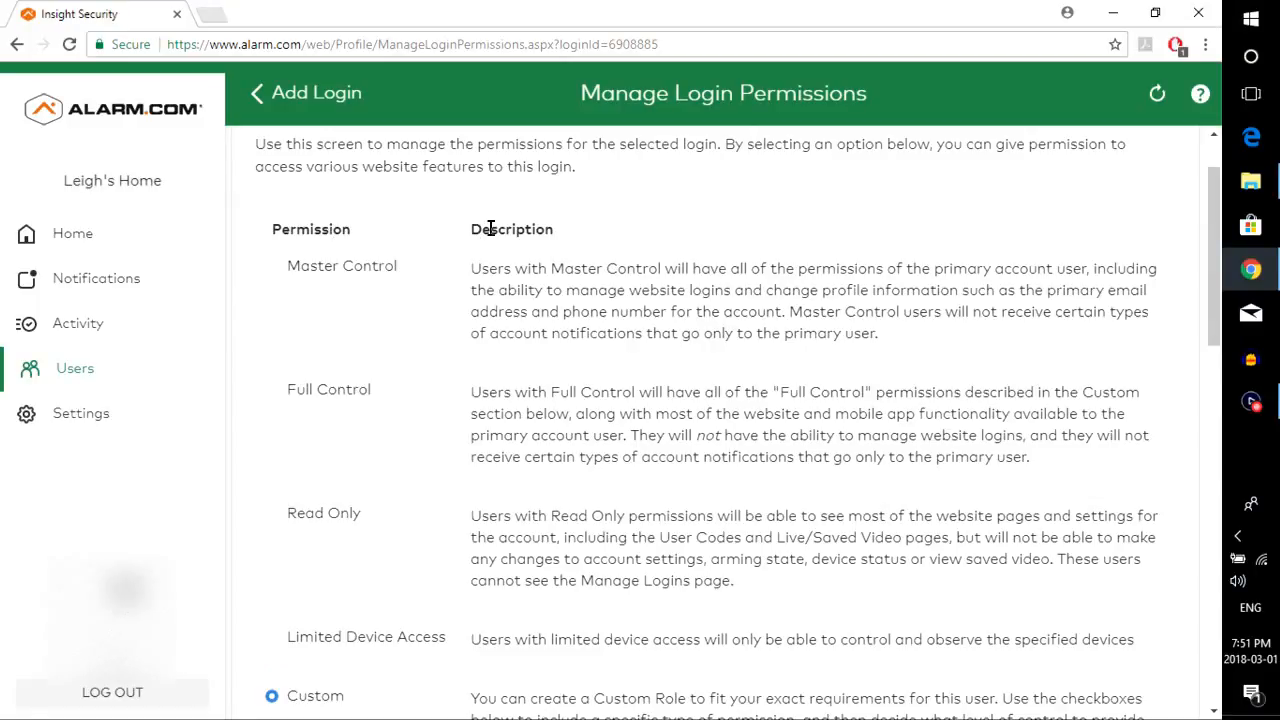
pyautogui.moveTo(437, 277)
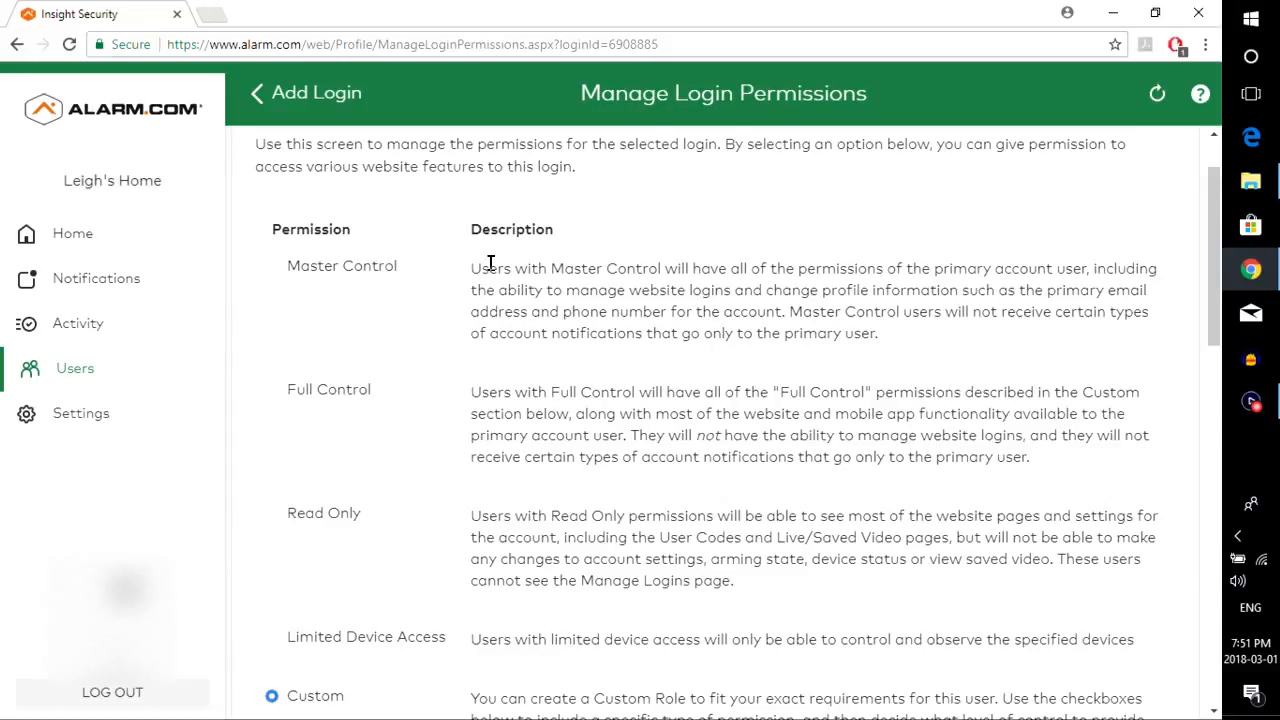
pyautogui.moveTo(443, 390)
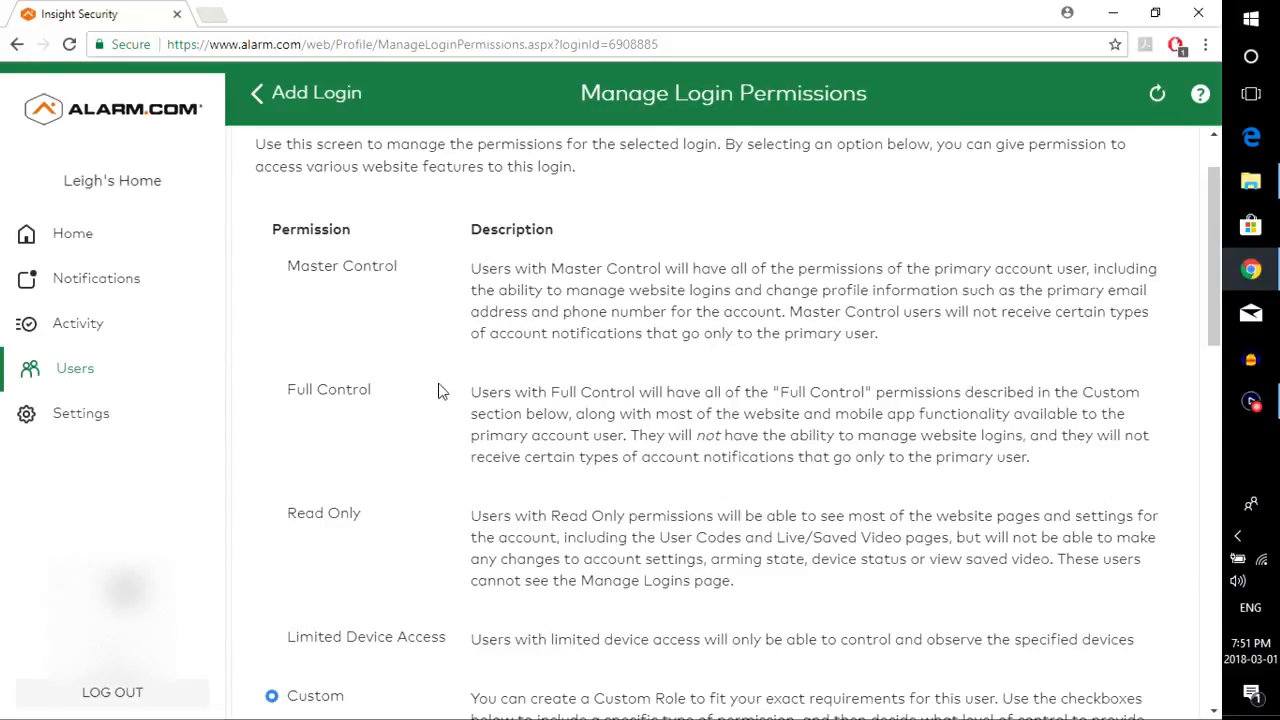
pyautogui.scroll(-3)
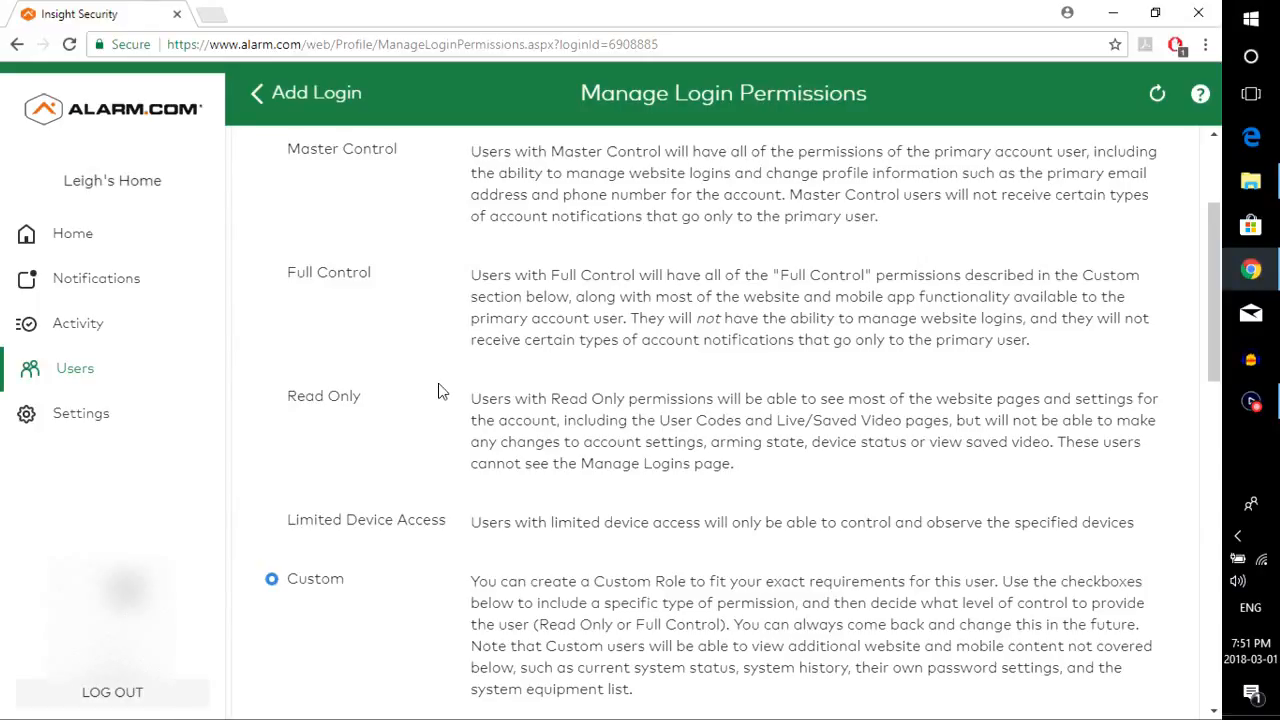
pyautogui.moveTo(420, 546)
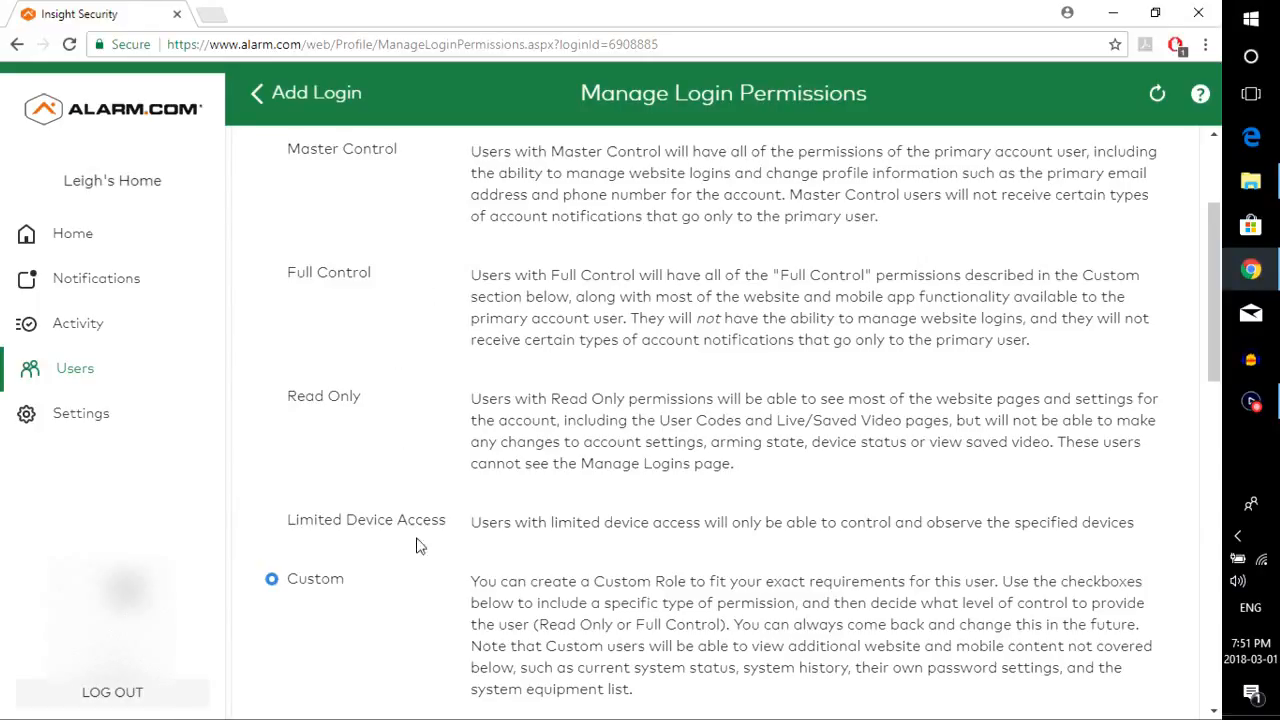
pyautogui.scroll(-3)
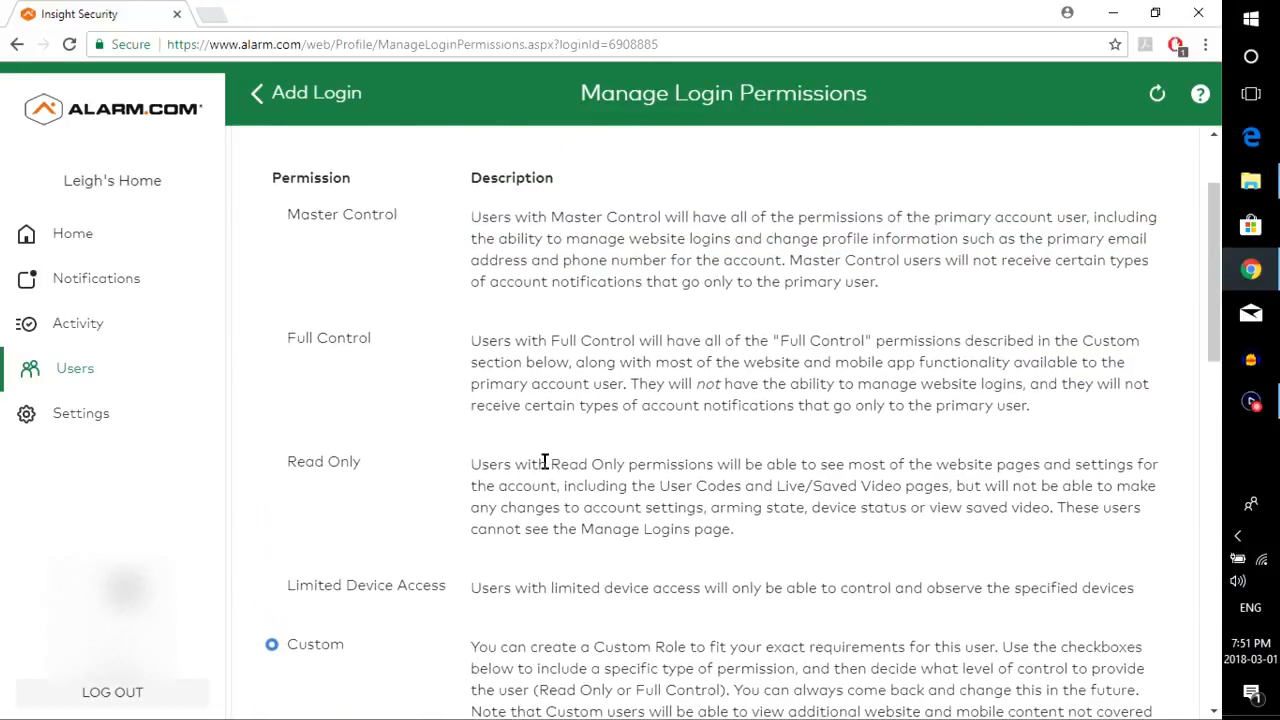
pyautogui.scroll(-3)
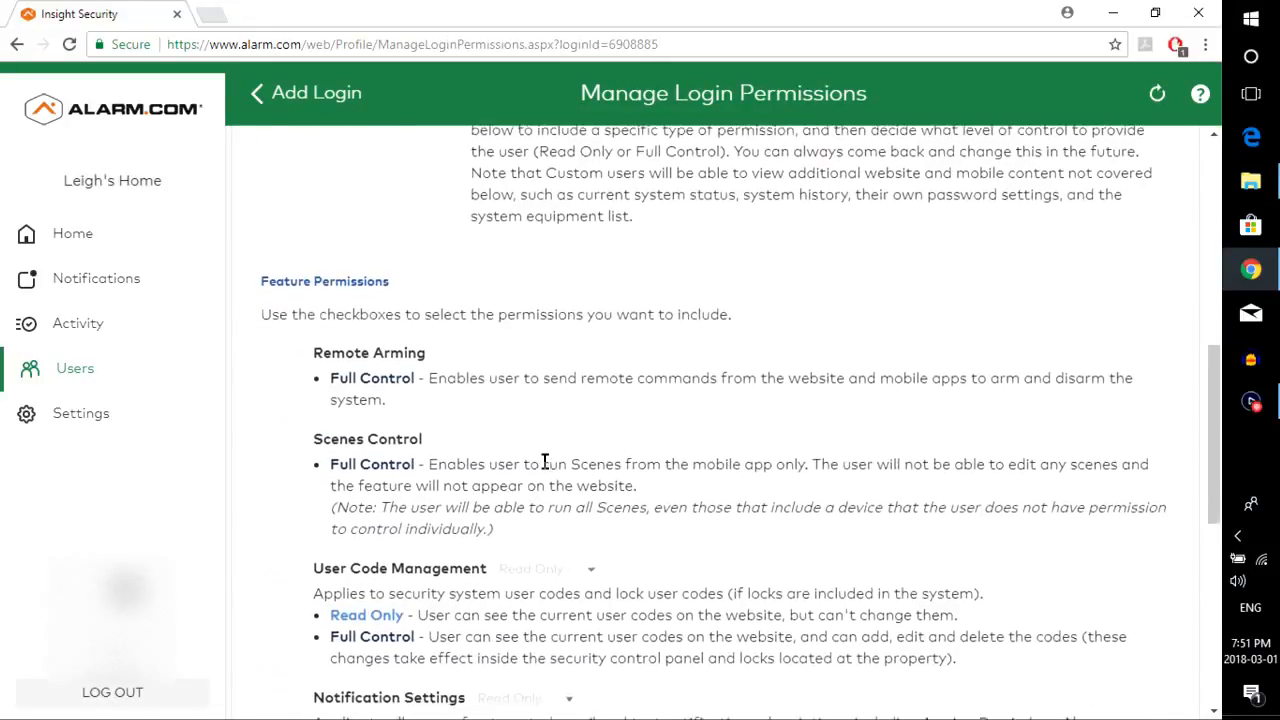
pyautogui.scroll(-3)
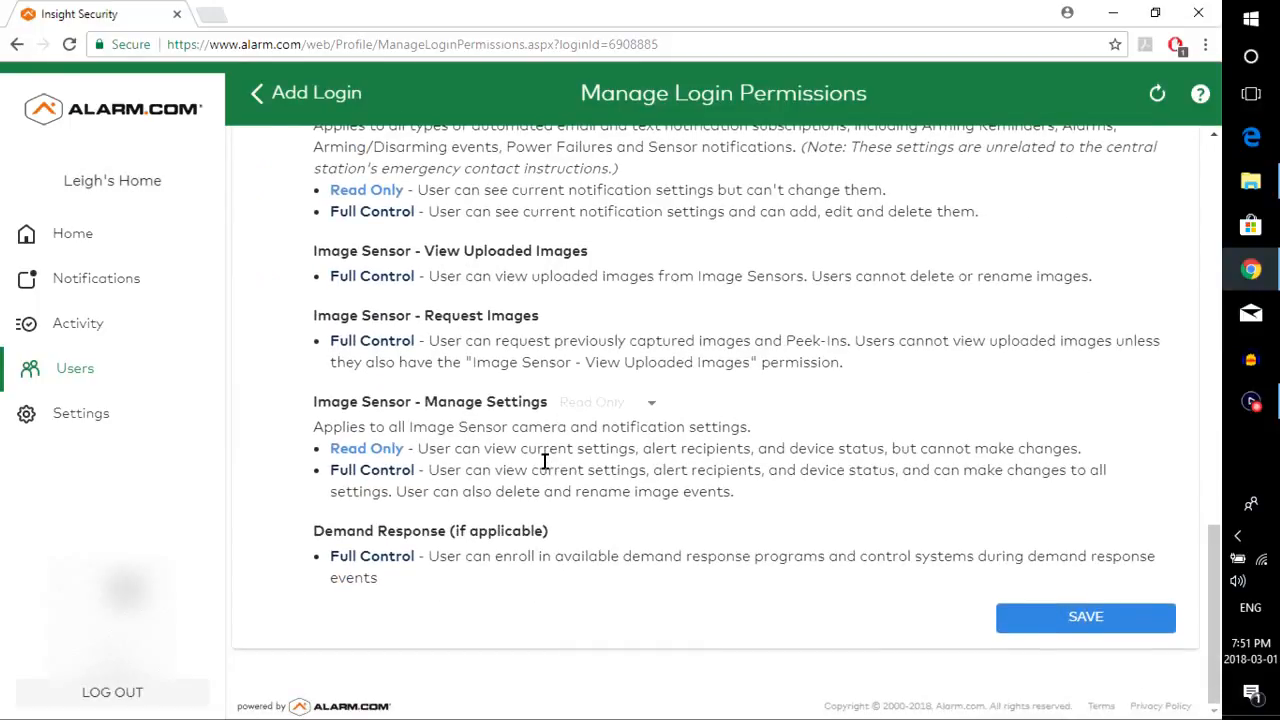
pyautogui.moveTo(867, 417)
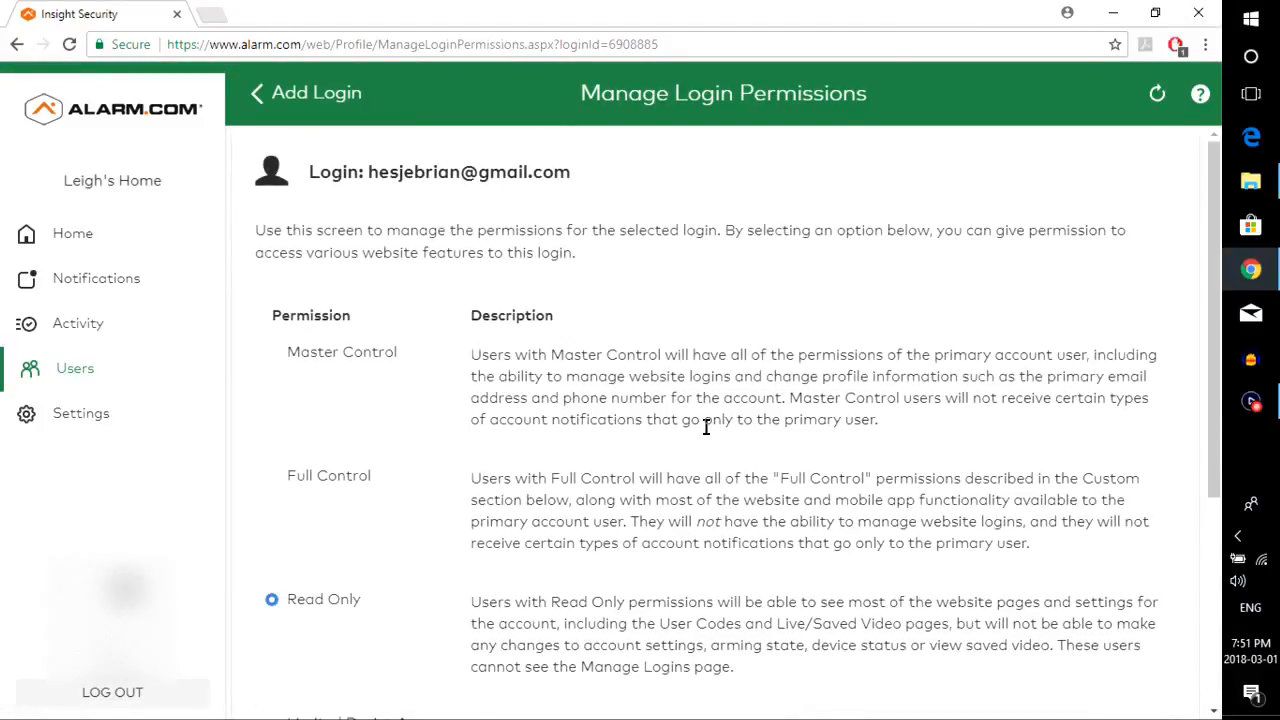
# - Save the login's Read Only permission level
pyautogui.scroll(-3)
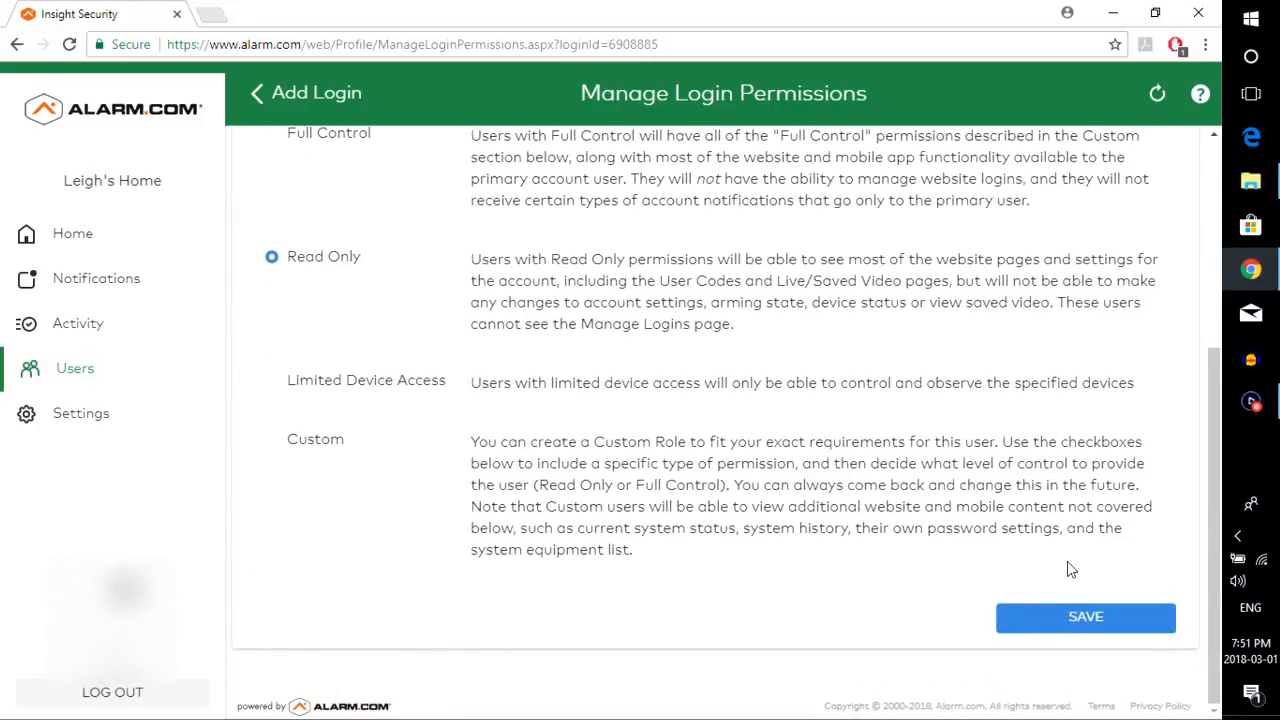
pyautogui.click(1085, 617)
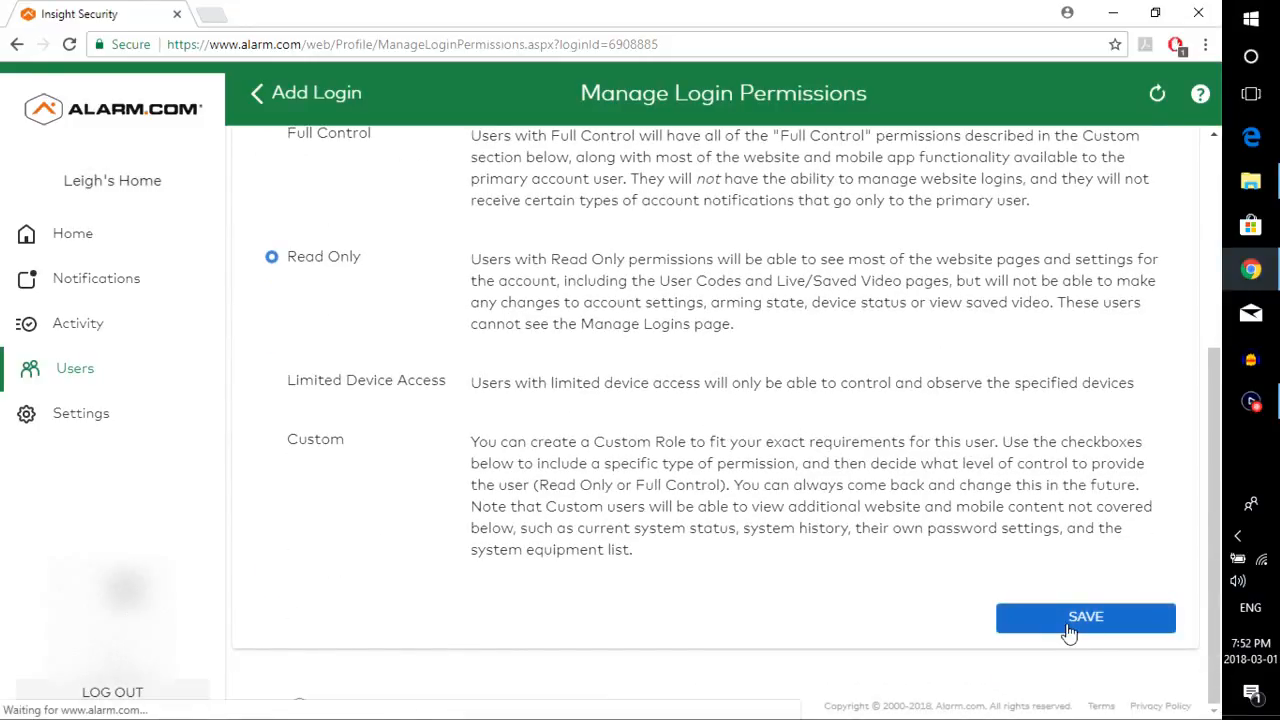
pyautogui.click(1085, 617)
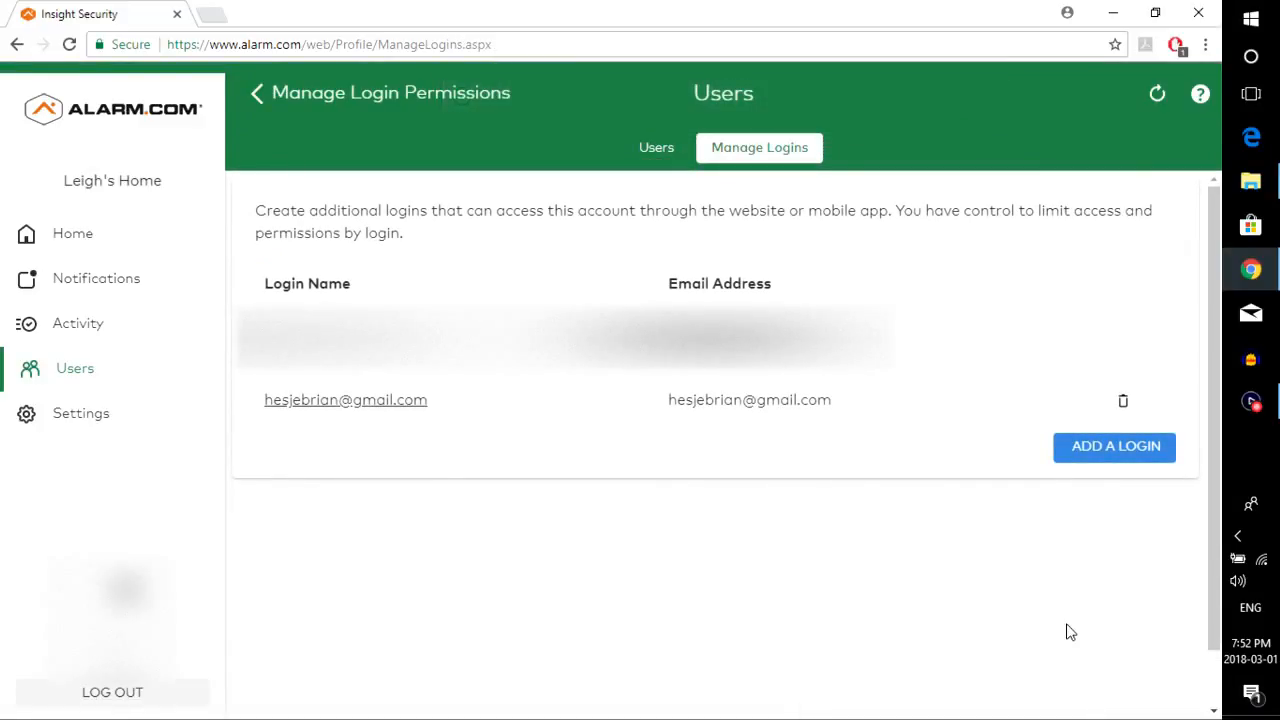
pyautogui.moveTo(446, 427)
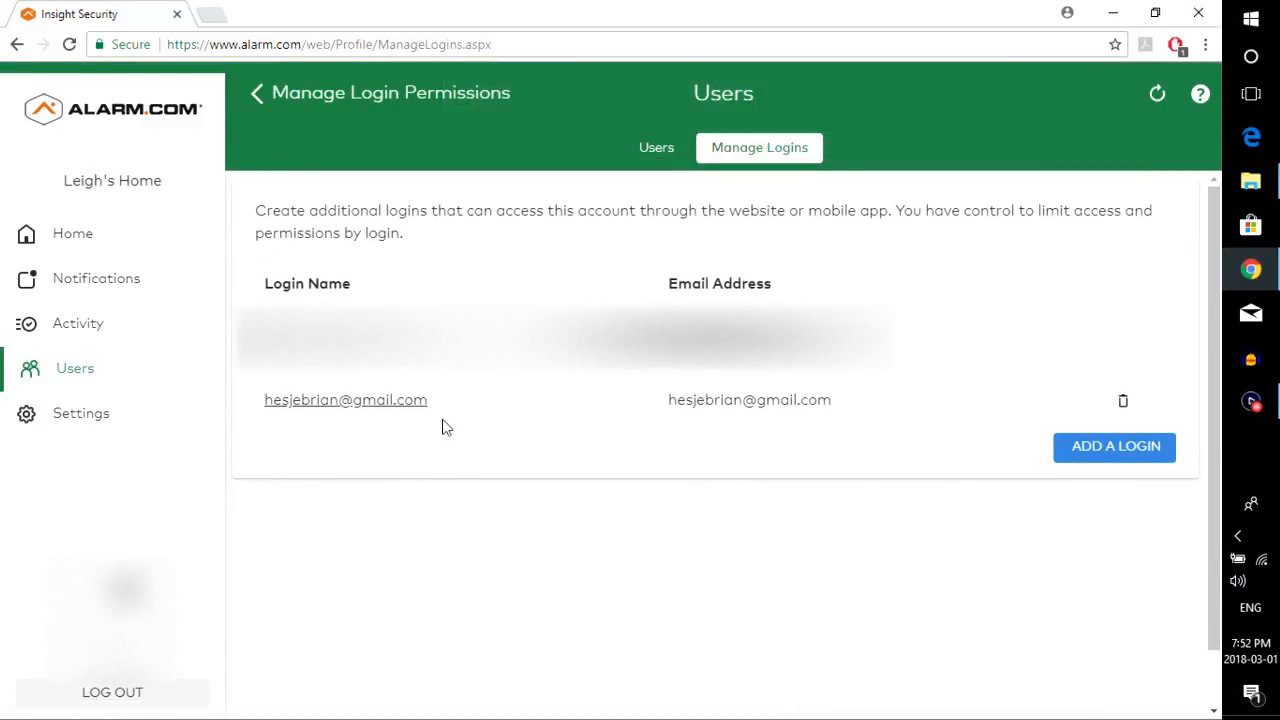
pyautogui.moveTo(698, 446)
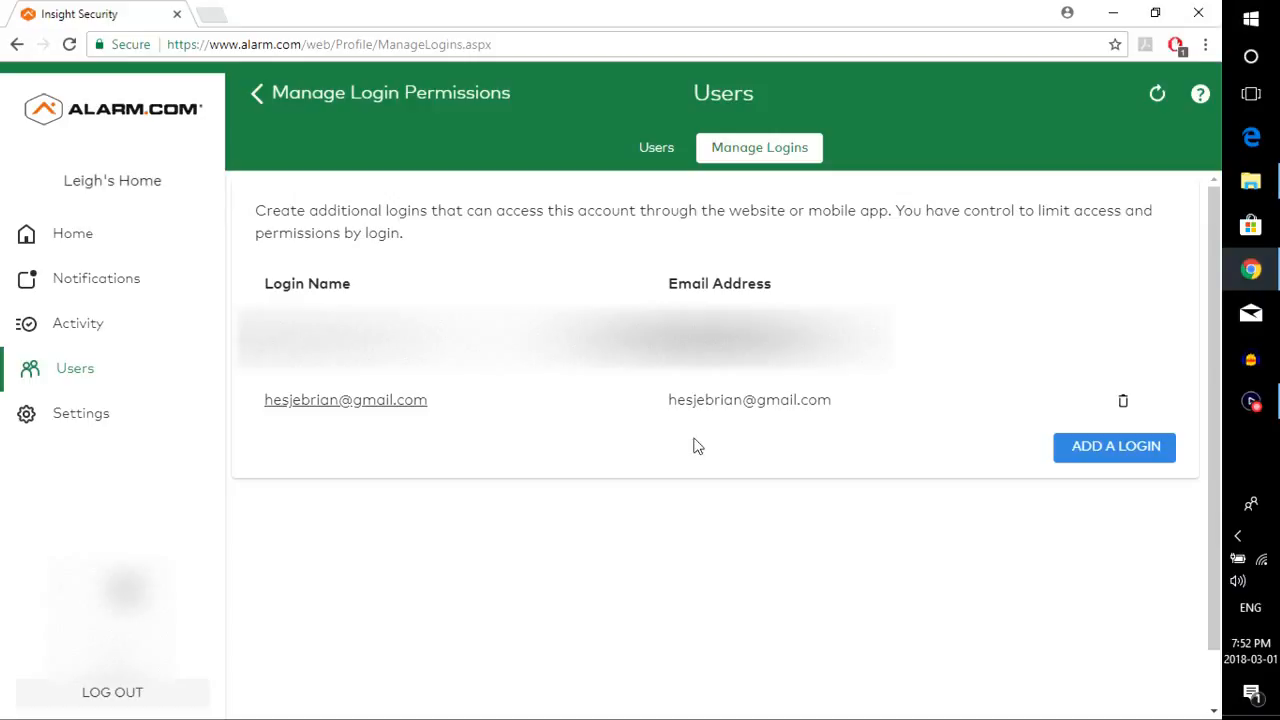